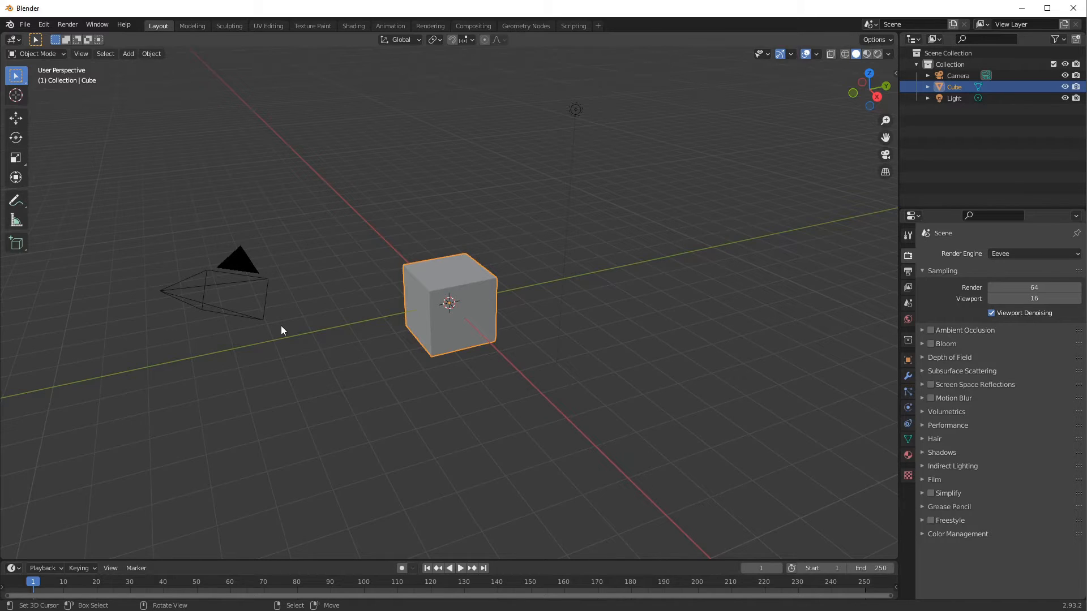
{"action": "mouse_move", "coordinate": [18, 75]}
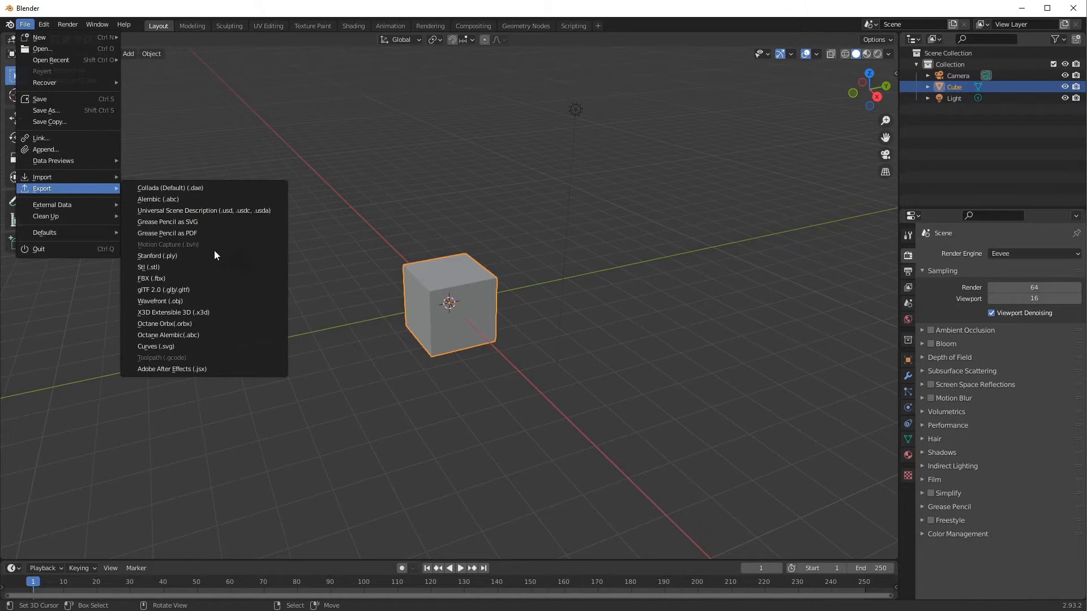
- Choose File > Export > glTF 2.0 (.glb/.gltf) for the scene
{"action": "left_click", "coordinate": [163, 290]}
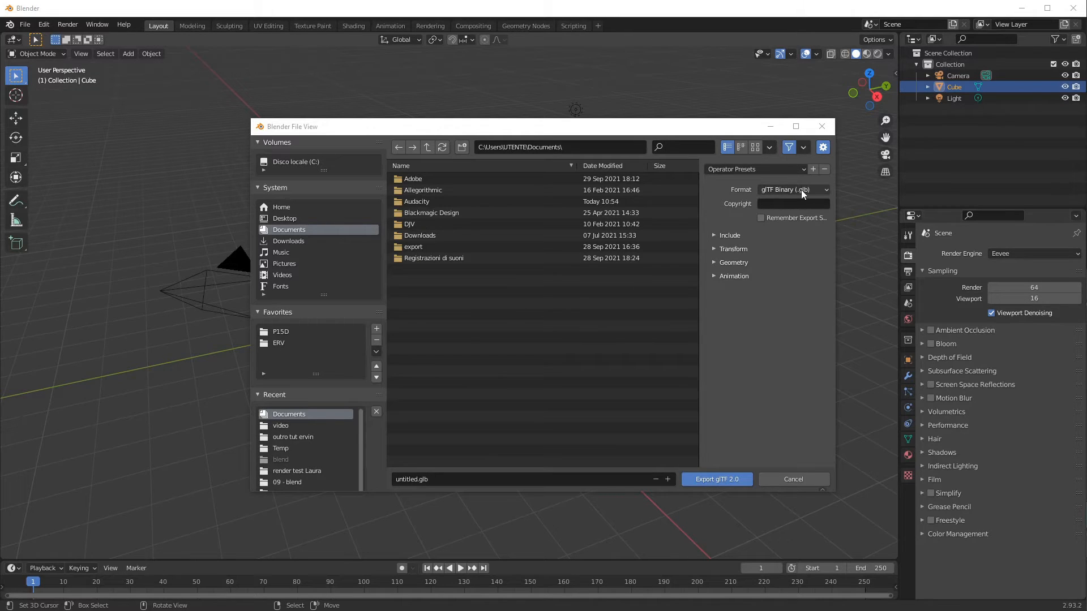
- Select glTF Binary (.glb) as the format and enable Remember Export Settings
{"action": "left_click", "coordinate": [793, 189]}
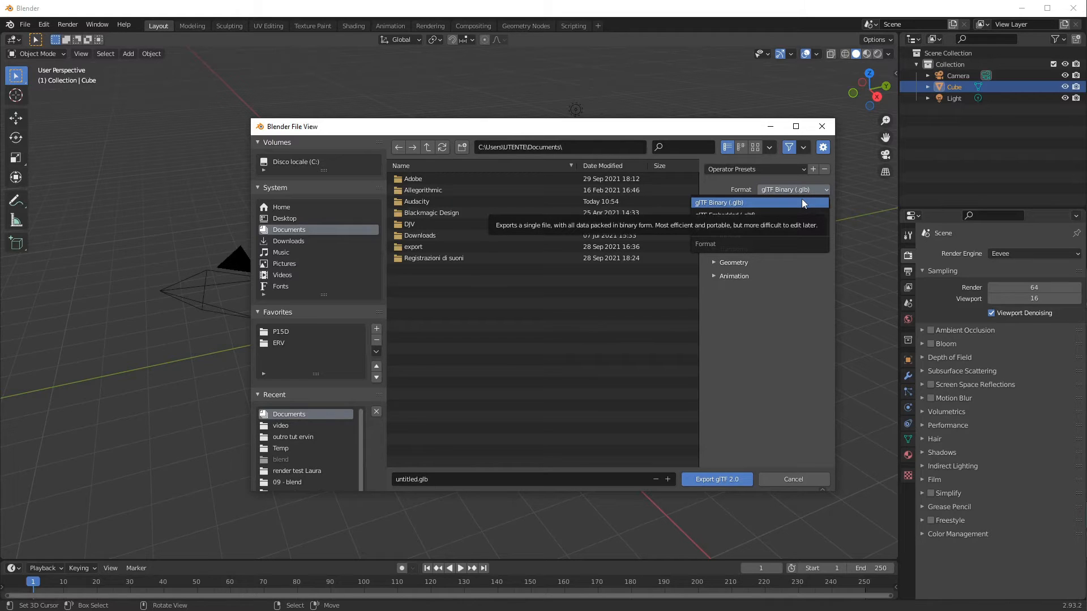
{"action": "left_click", "coordinate": [719, 201]}
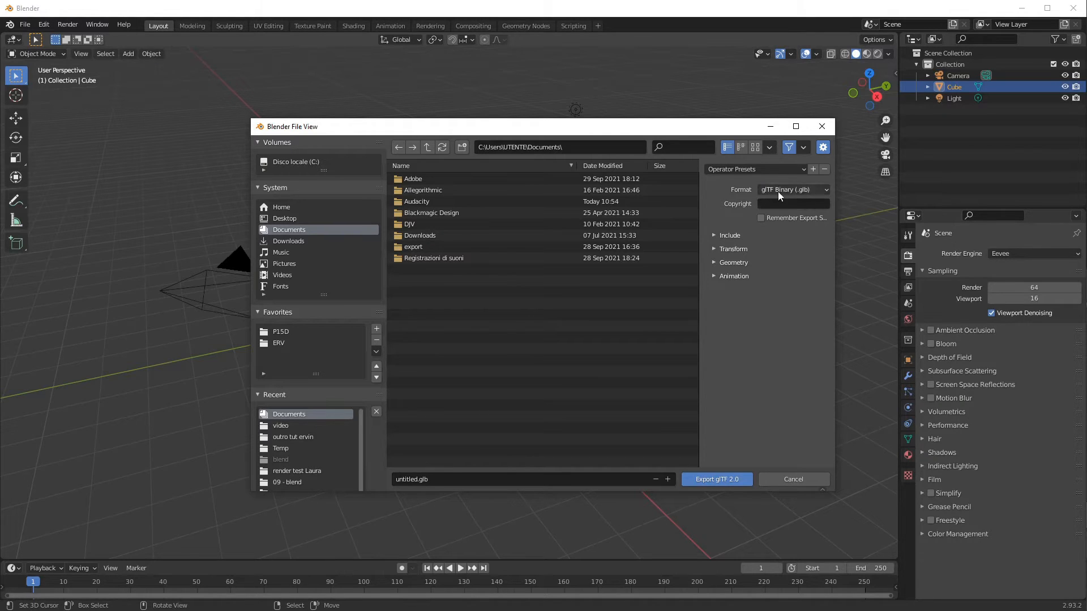
{"action": "left_click", "coordinate": [760, 218]}
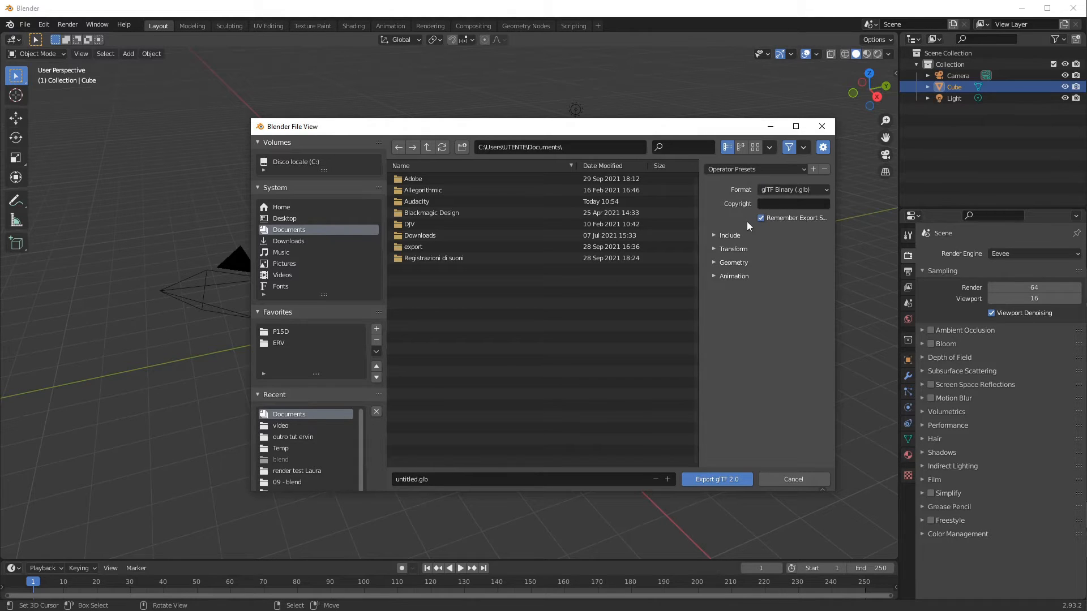
{"action": "mouse_move", "coordinate": [772, 233]}
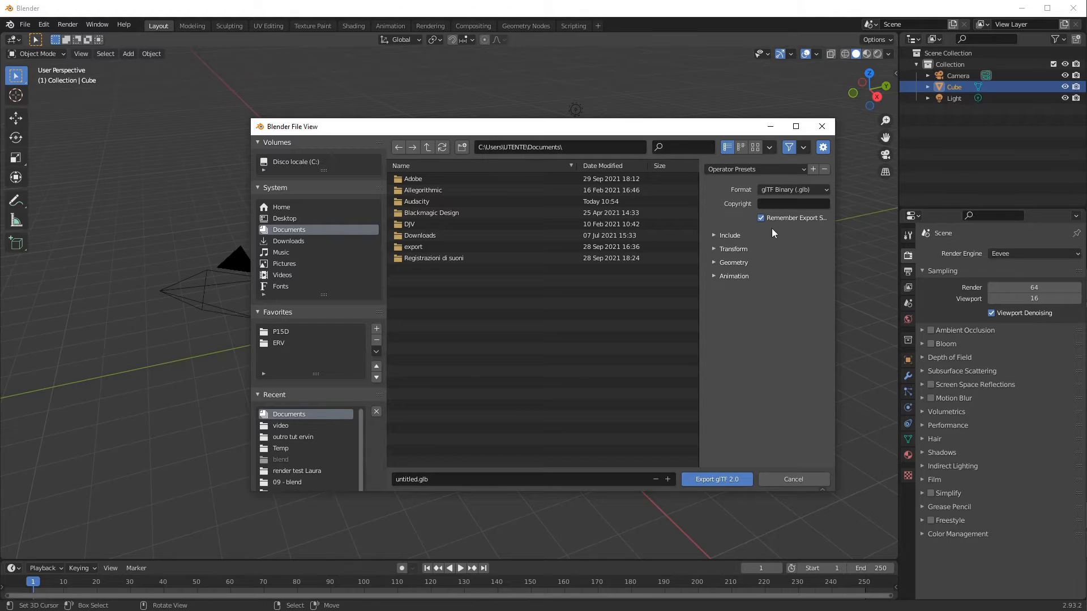
{"action": "mouse_move", "coordinate": [769, 240]}
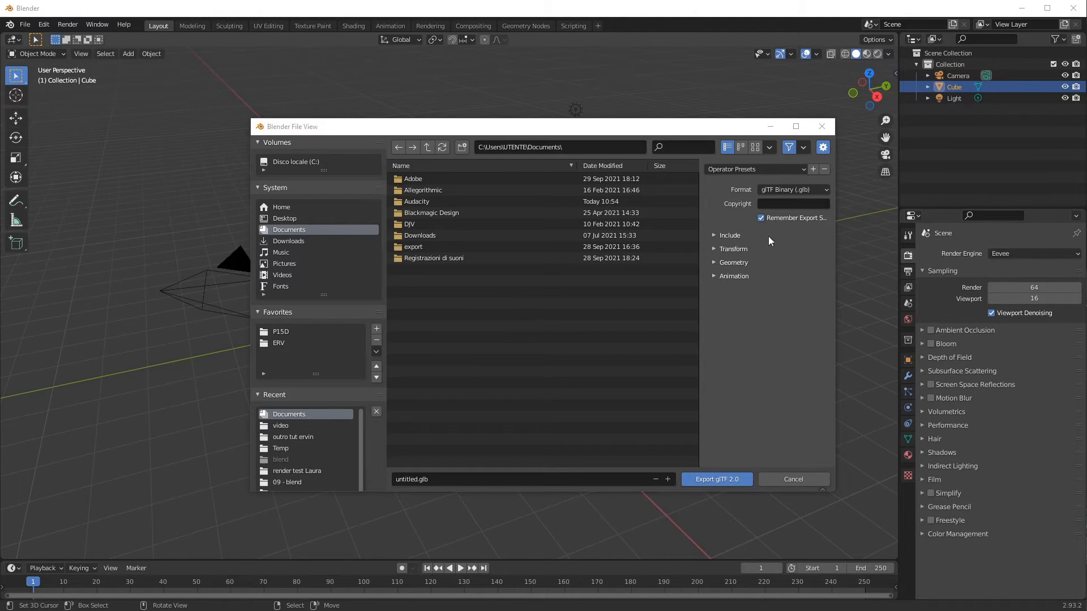
- Toggle Selected, Visible, Renderable Objects and Active Collection filters, leaving all unchecked
{"action": "left_click", "coordinate": [715, 235]}
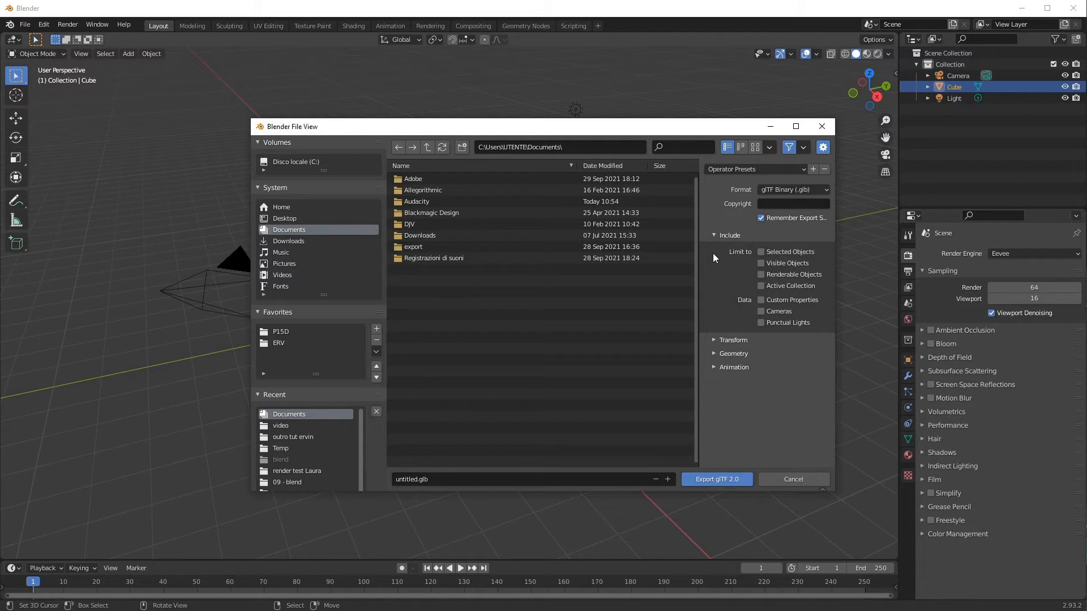
{"action": "mouse_move", "coordinate": [734, 264]}
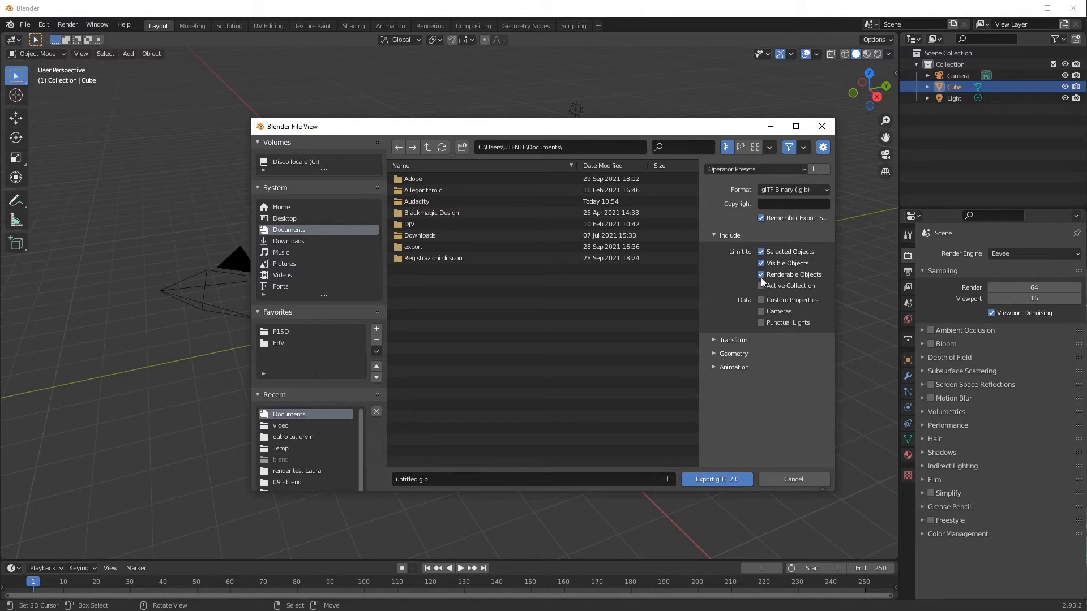
{"action": "left_click", "coordinate": [761, 285]}
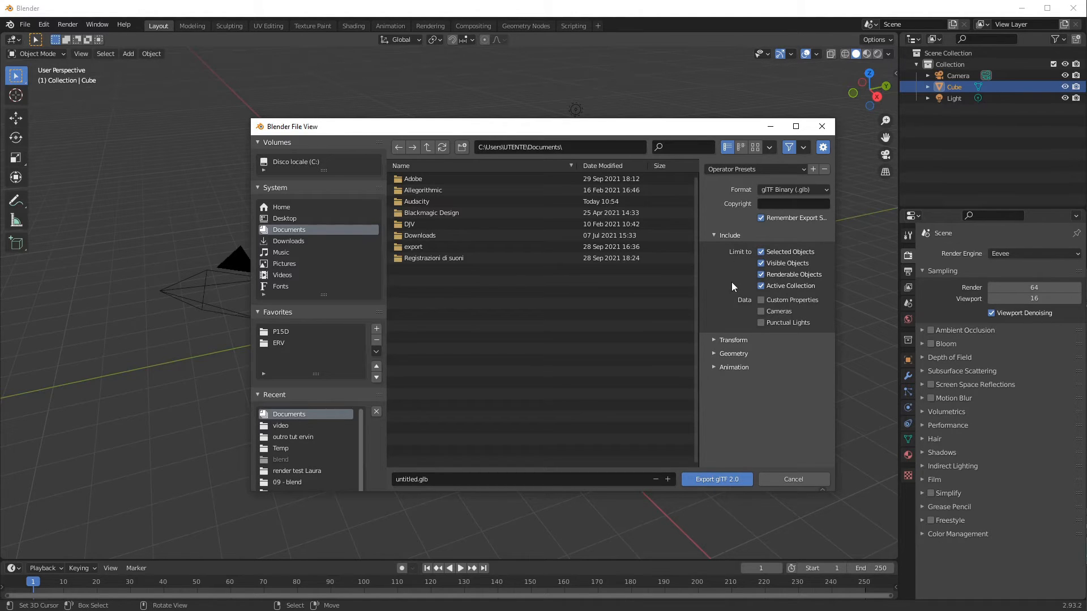
{"action": "left_click", "coordinate": [761, 251]}
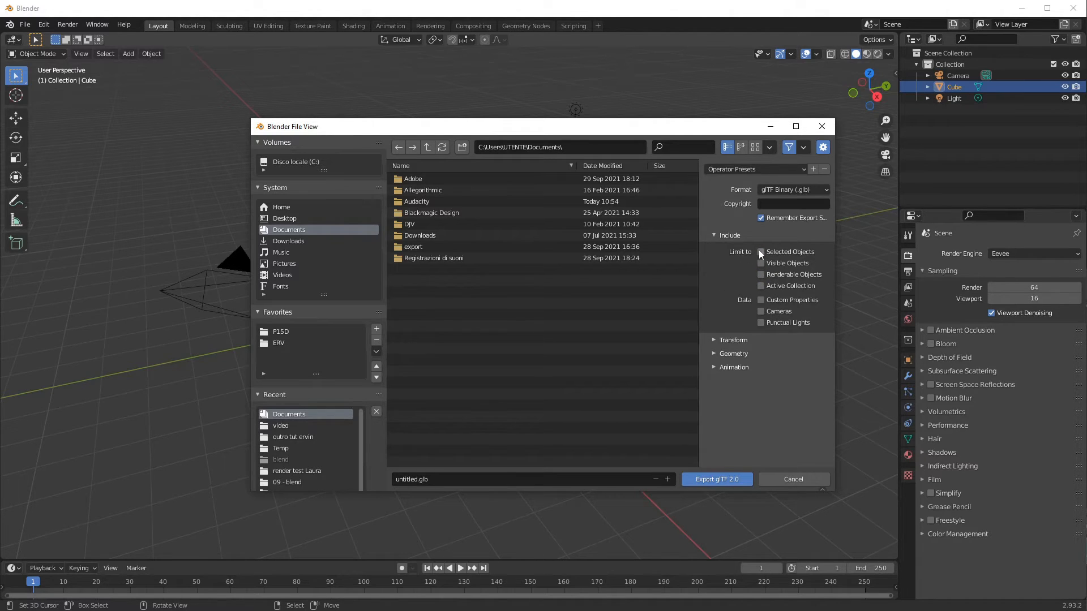
{"action": "left_click", "coordinate": [761, 251]}
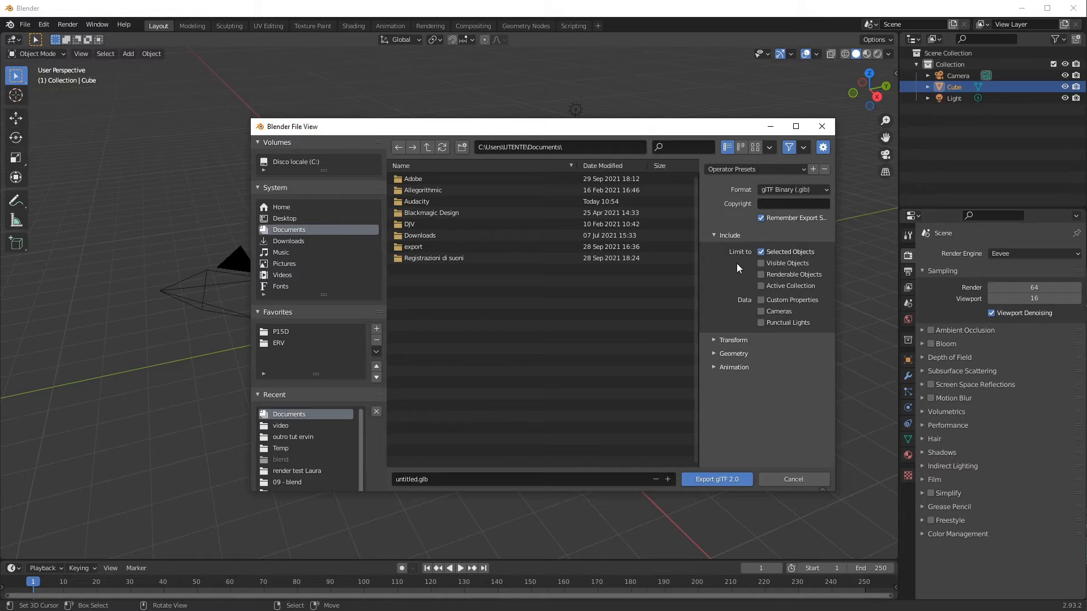
{"action": "left_click", "coordinate": [761, 252]}
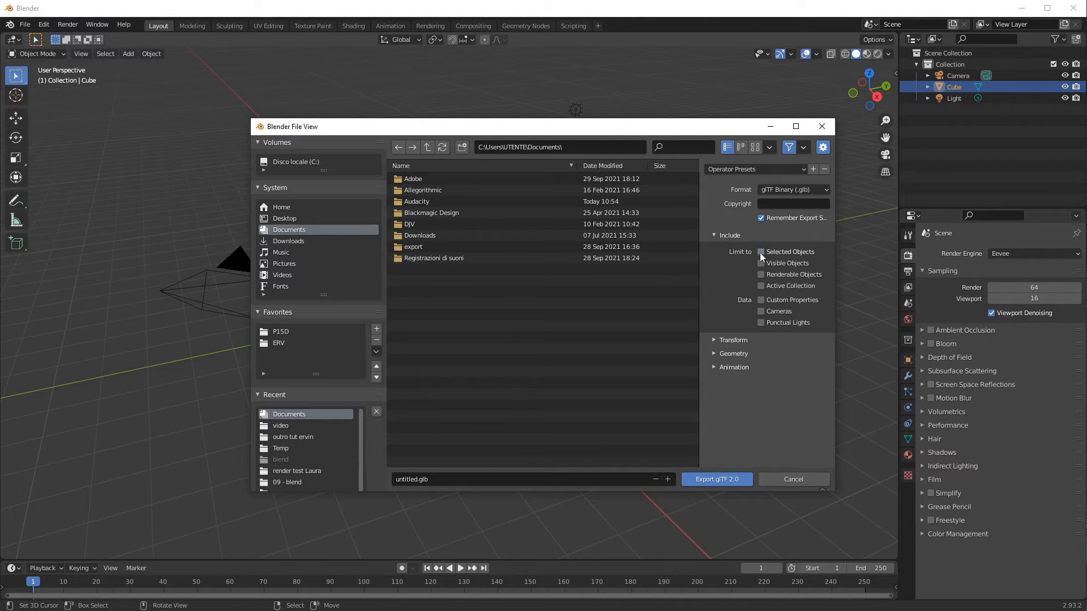
{"action": "left_click", "coordinate": [761, 263]}
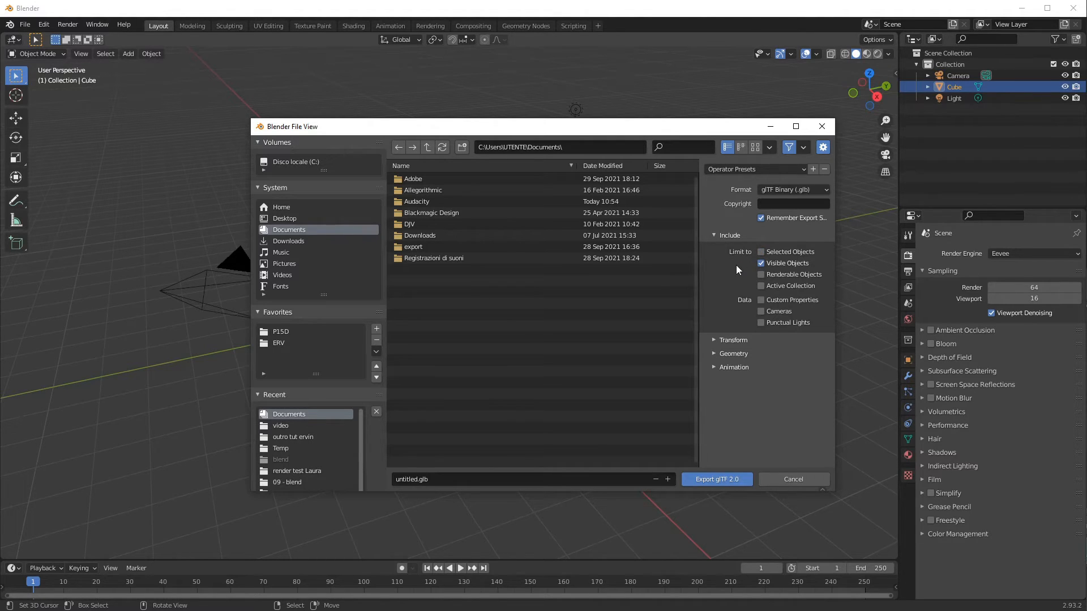
{"action": "left_click", "coordinate": [761, 263]}
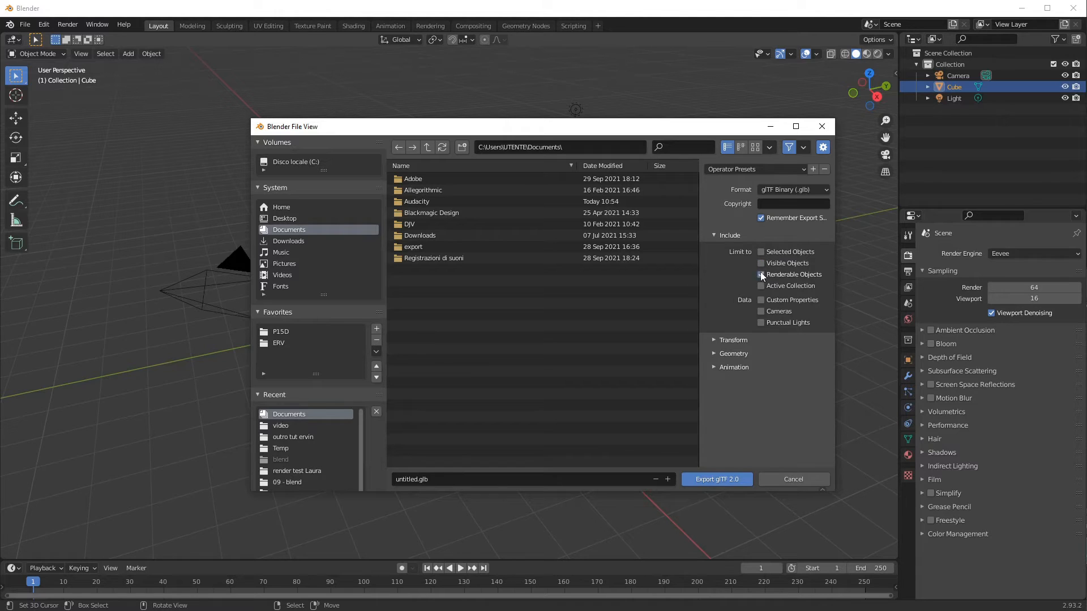
{"action": "left_click", "coordinate": [761, 274]}
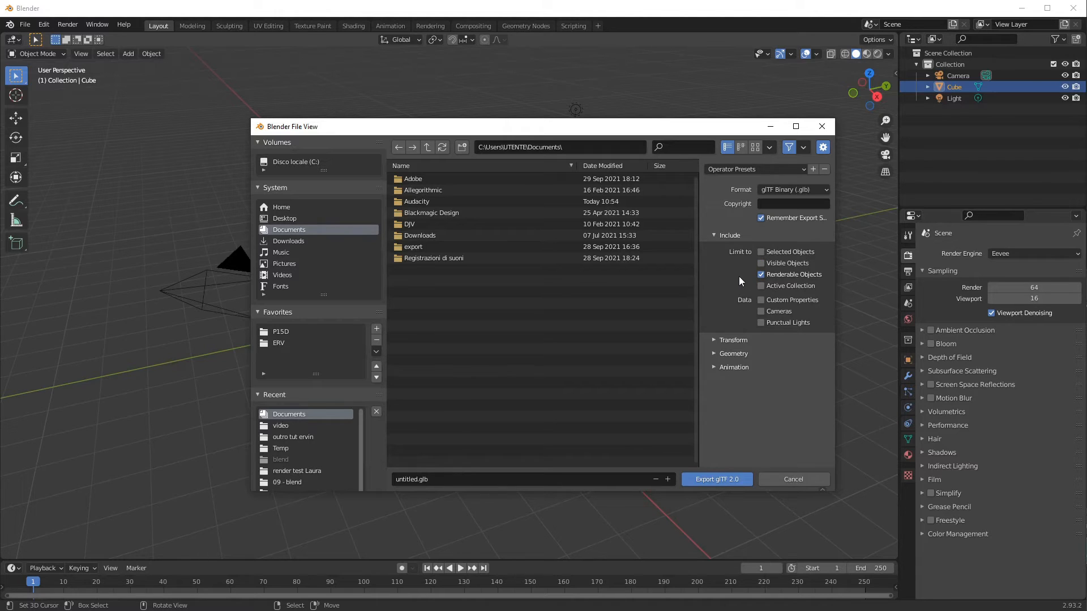
{"action": "left_click", "coordinate": [760, 274]}
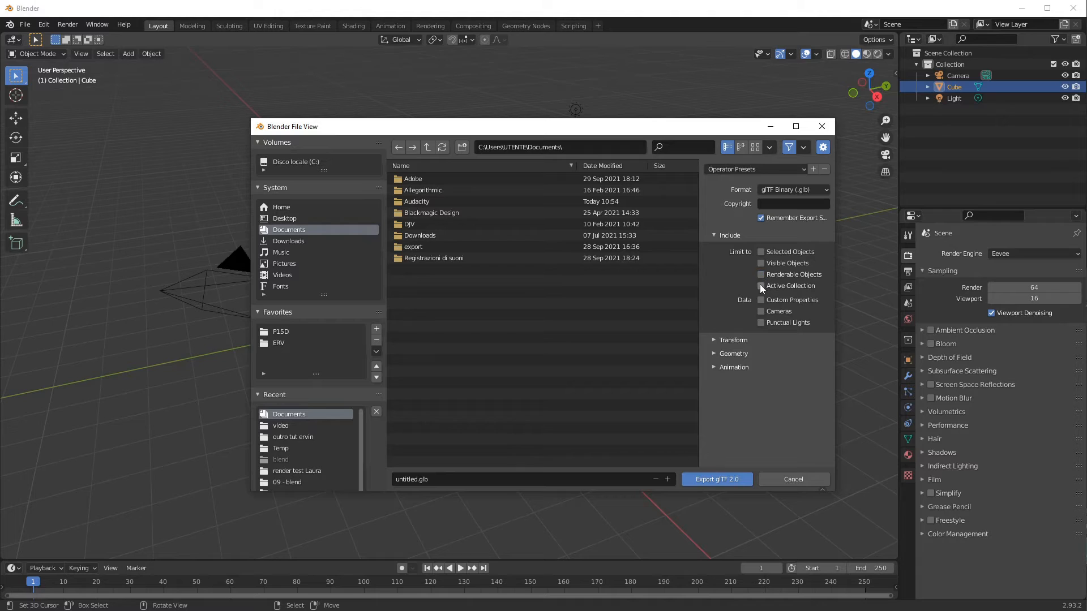
{"action": "left_click", "coordinate": [760, 285]}
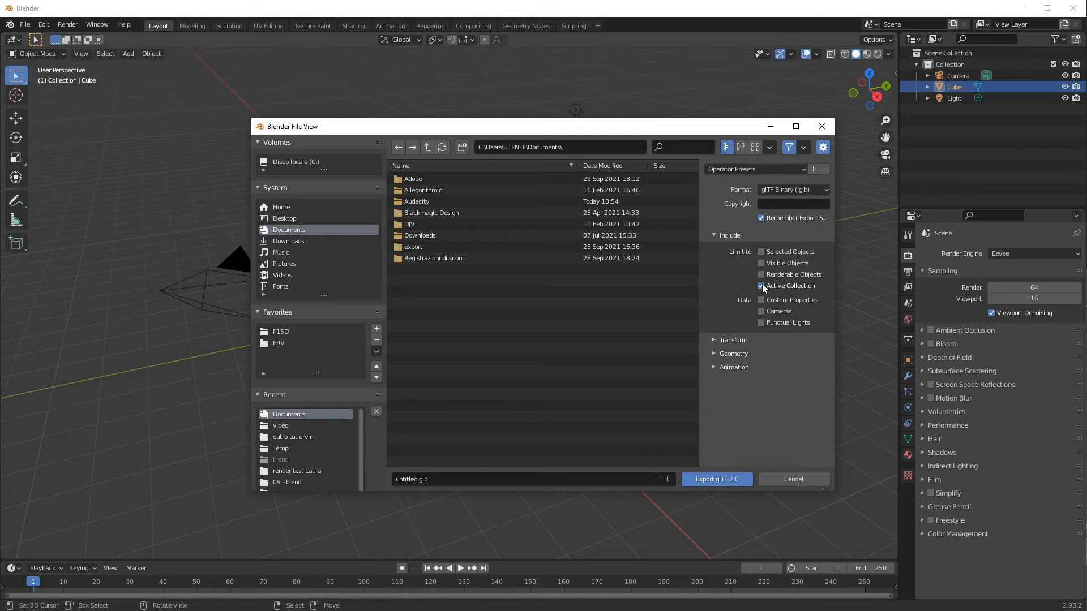
{"action": "left_click", "coordinate": [760, 285]}
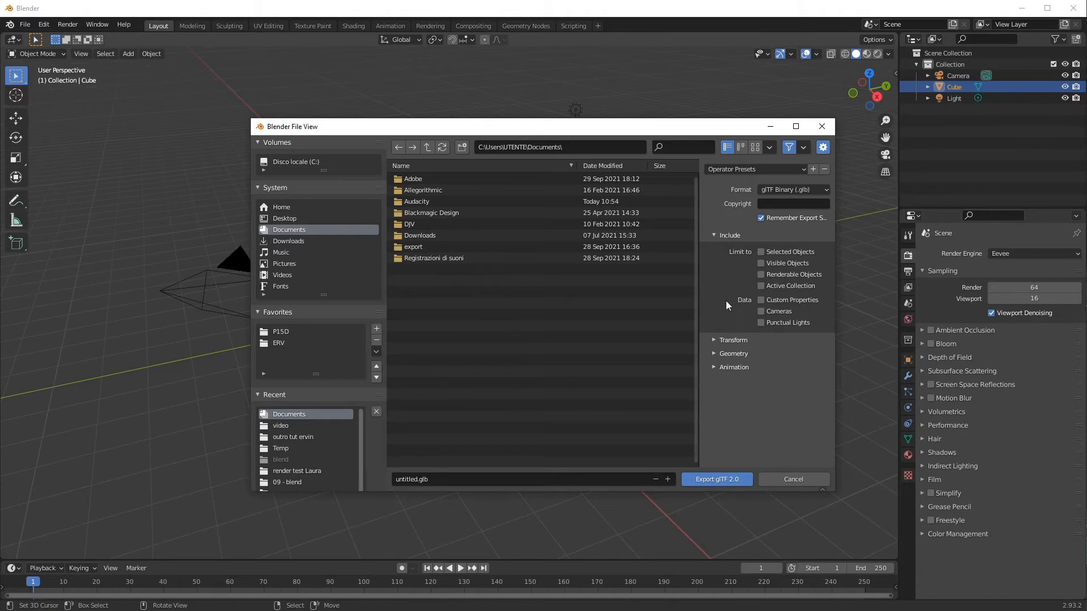
{"action": "mouse_move", "coordinate": [728, 300]}
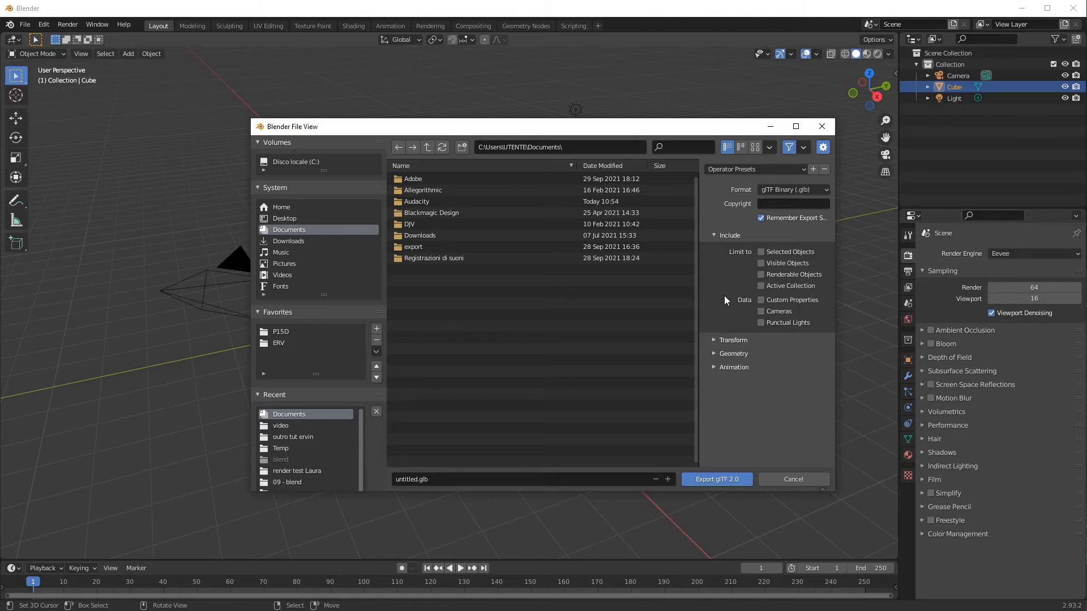
{"action": "mouse_move", "coordinate": [725, 287]}
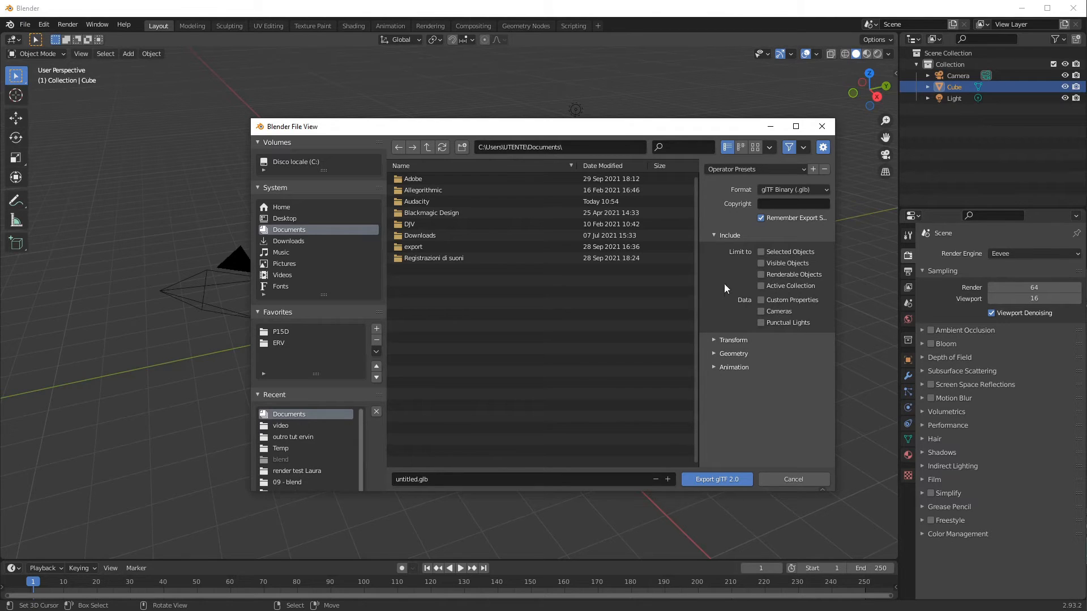
{"action": "left_click", "coordinate": [714, 235]}
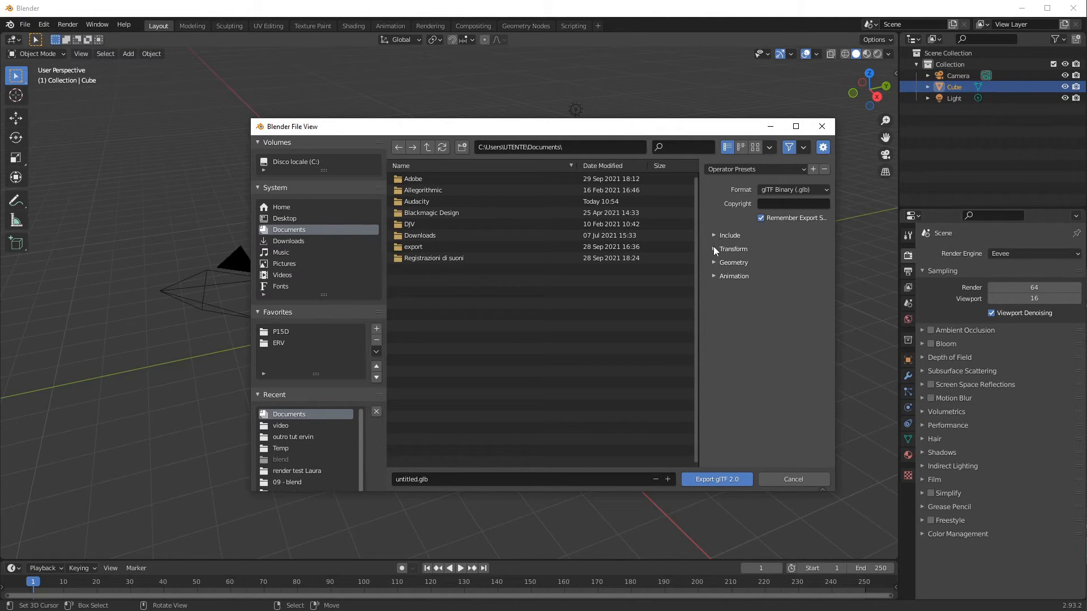
- Check Transform keeps +Y Up enabled, then expand the Geometry options
{"action": "left_click", "coordinate": [733, 249]}
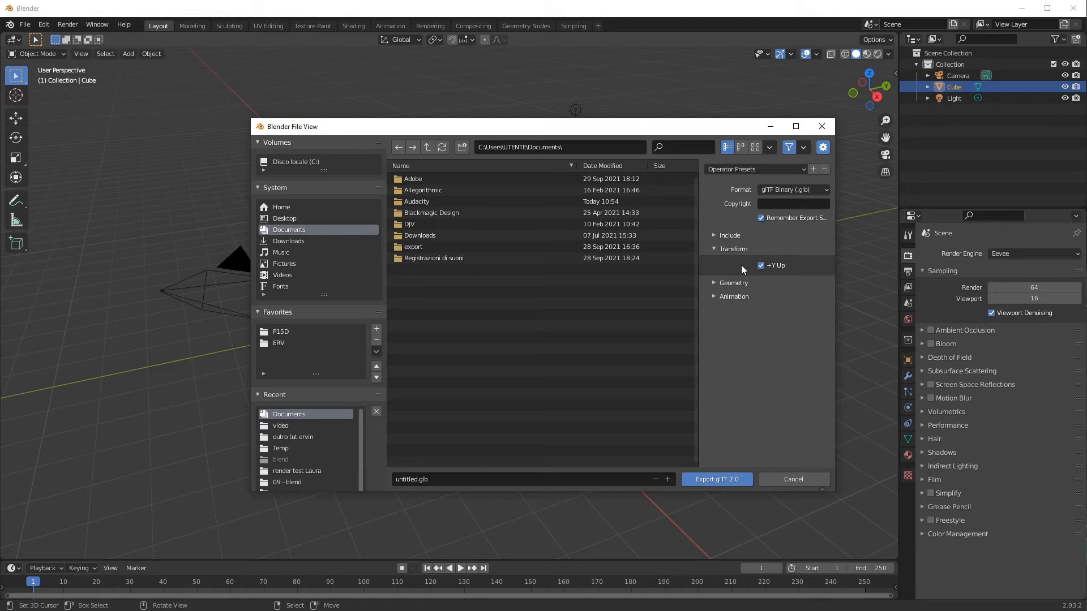
{"action": "left_click", "coordinate": [714, 249]}
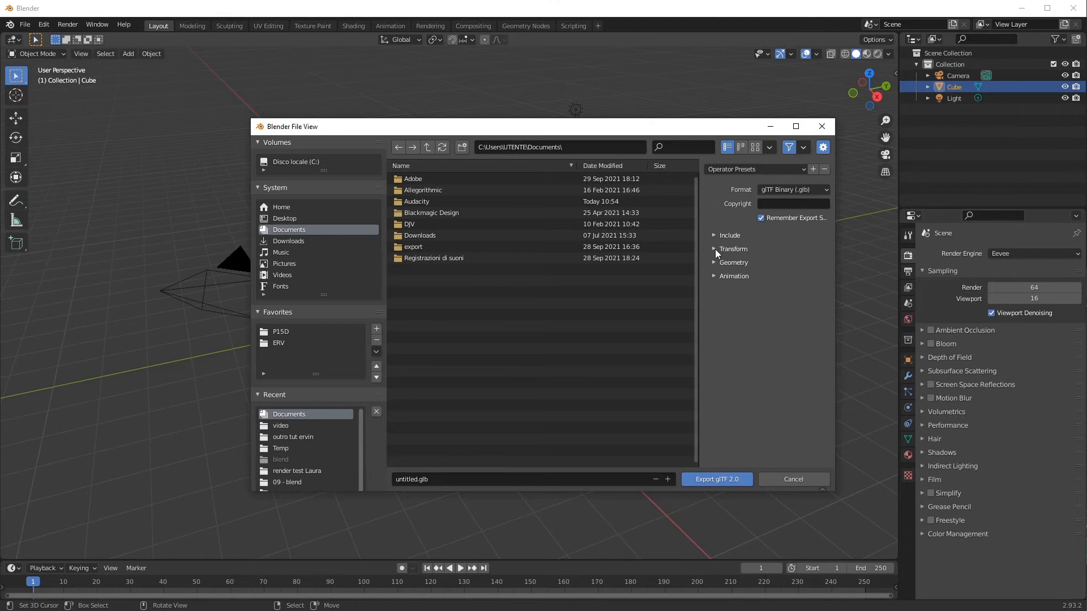
{"action": "left_click", "coordinate": [715, 262]}
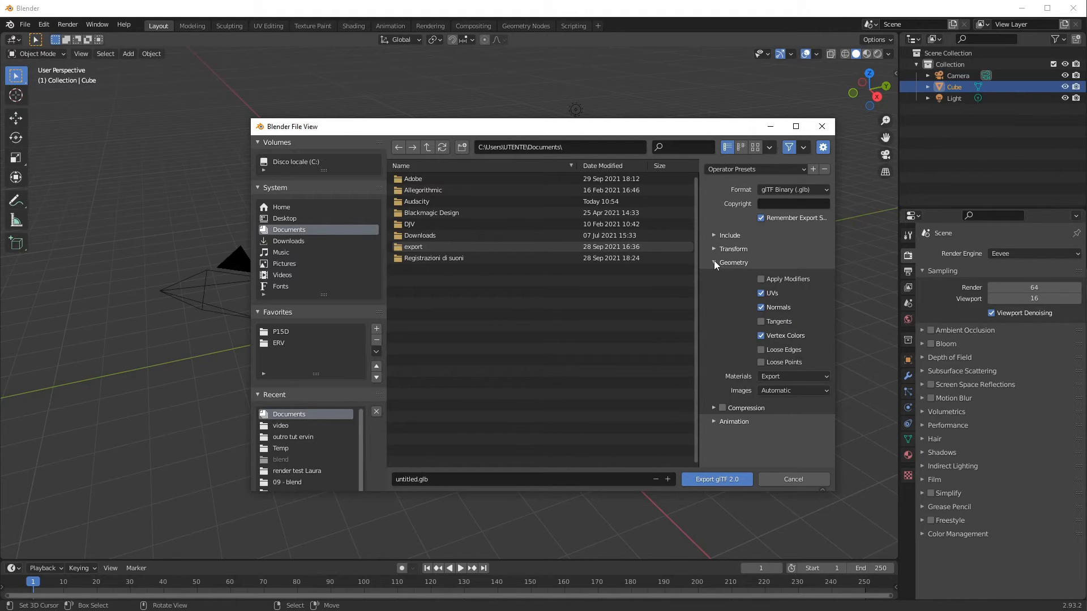
- Enable Apply Modifiers, disable Vertex Colors, and collapse the Geometry panel
{"action": "left_click", "coordinate": [714, 262]}
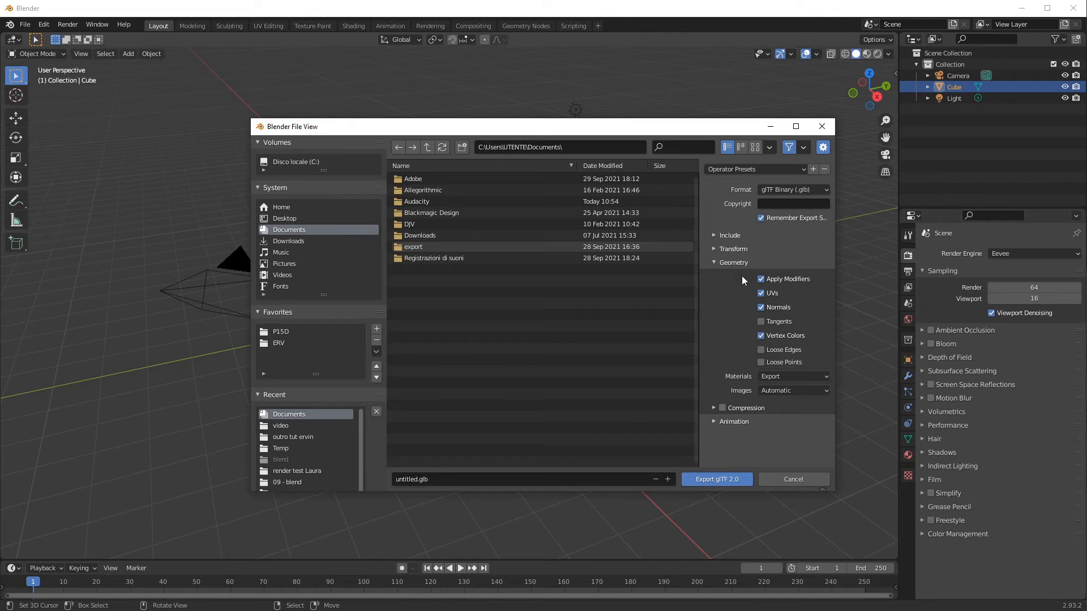
{"action": "mouse_move", "coordinate": [750, 298]}
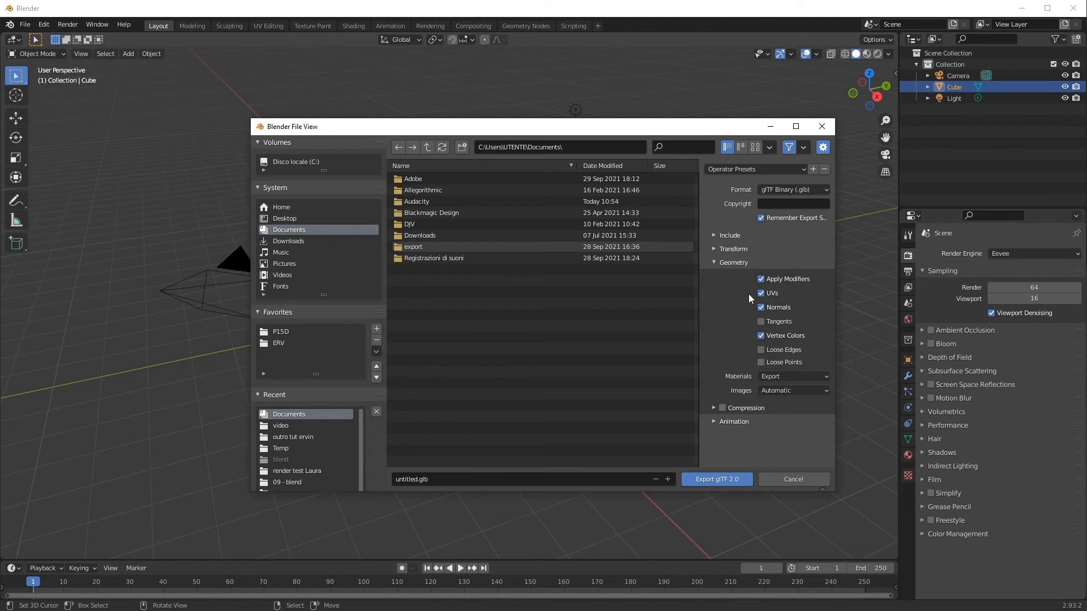
{"action": "mouse_move", "coordinate": [742, 293]}
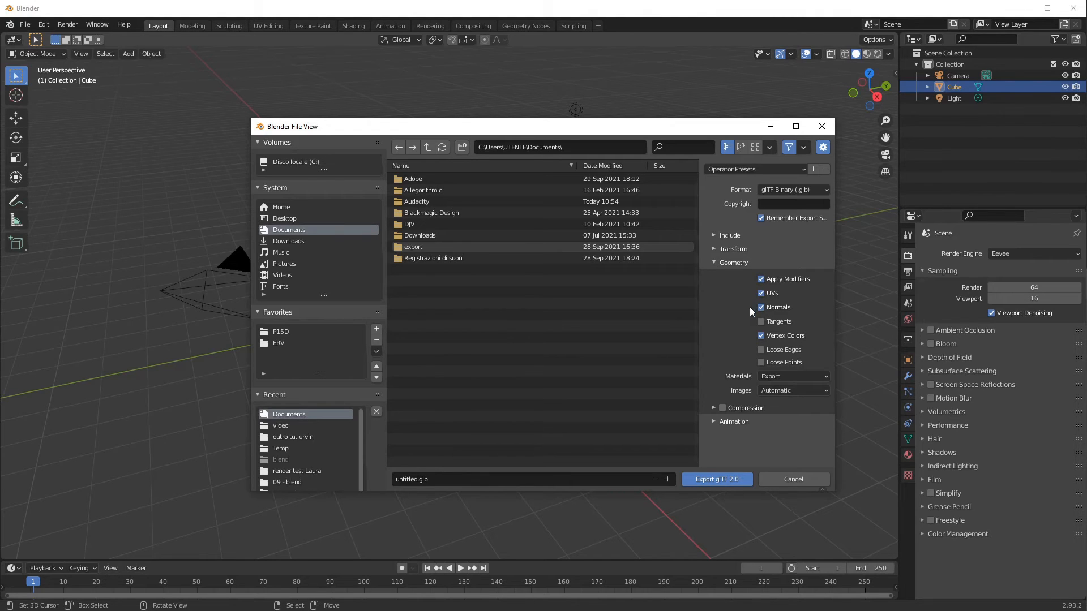
{"action": "mouse_move", "coordinate": [748, 312]}
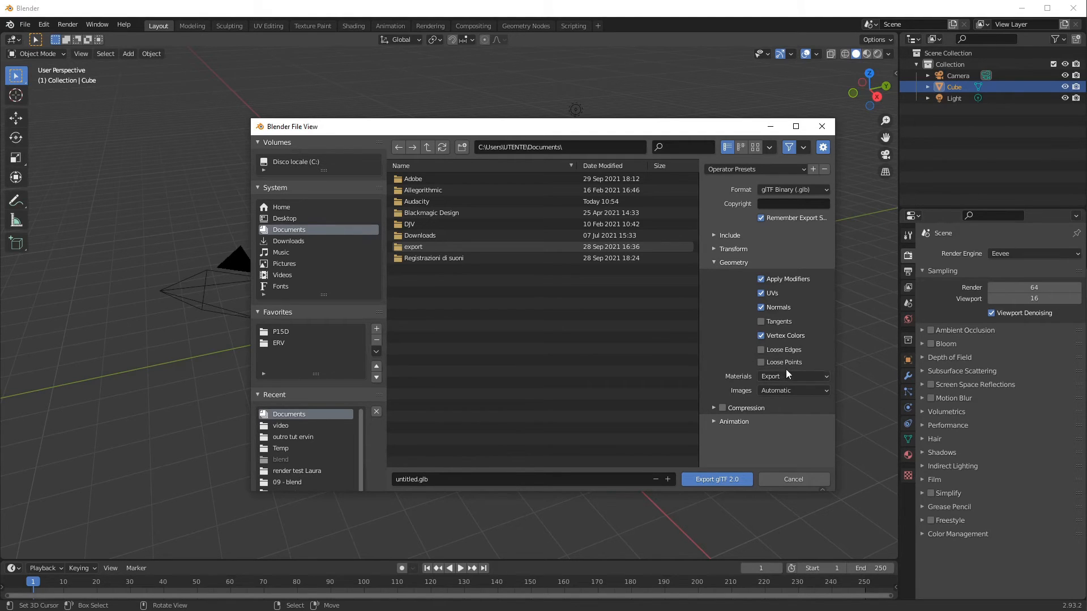
{"action": "mouse_move", "coordinate": [747, 371]}
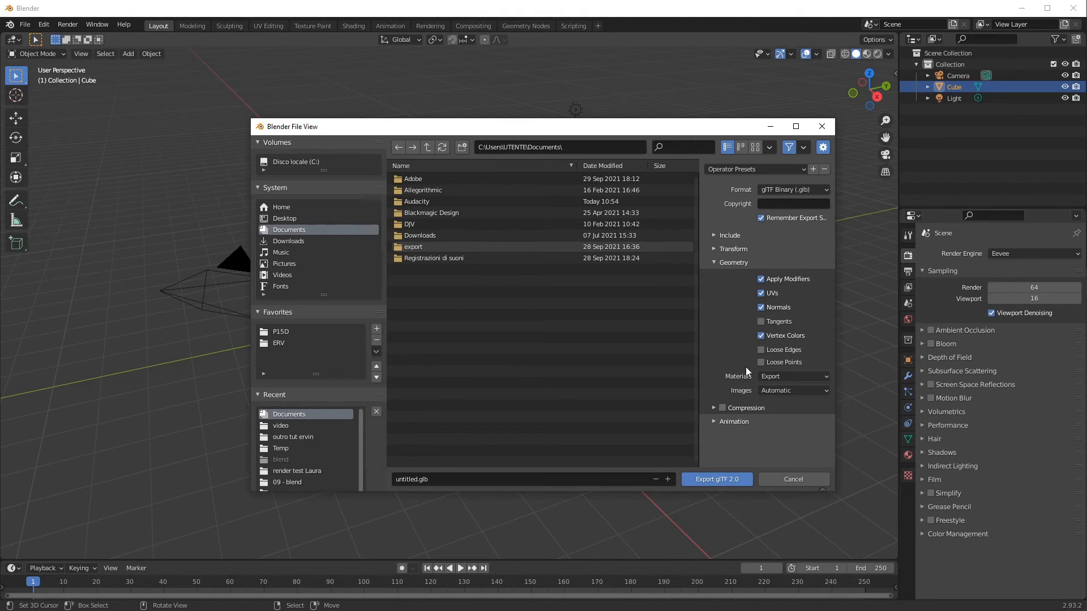
{"action": "mouse_move", "coordinate": [768, 402]}
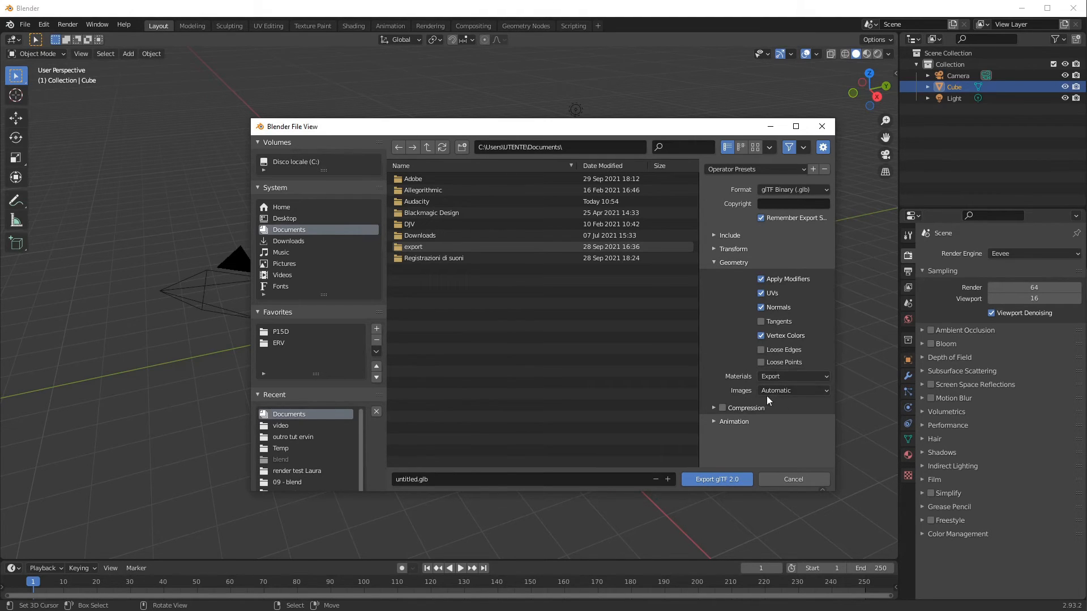
{"action": "mouse_move", "coordinate": [721, 392]}
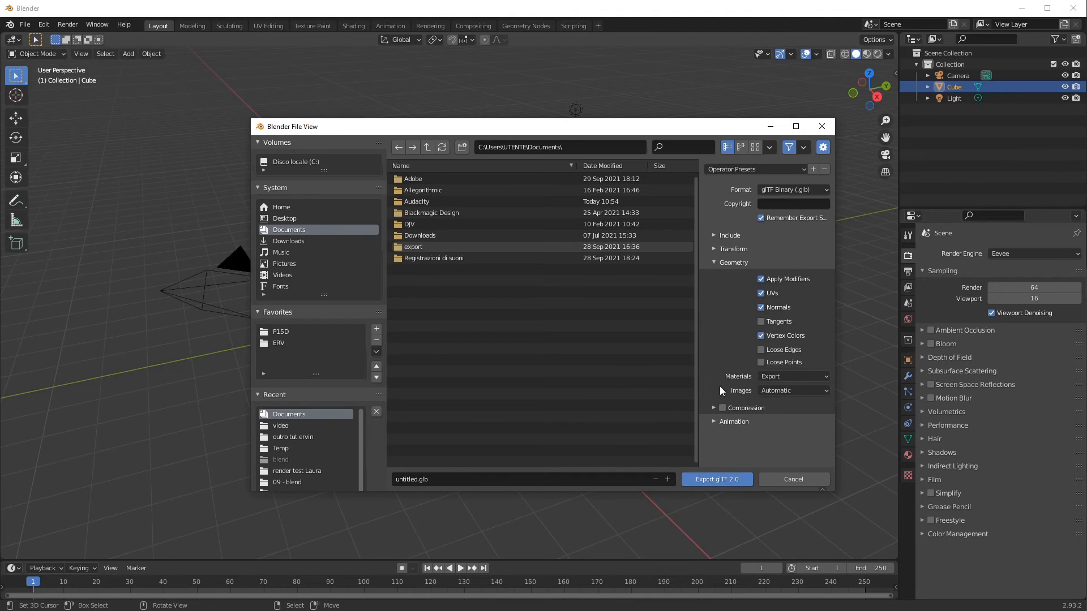
{"action": "left_click", "coordinate": [761, 335]}
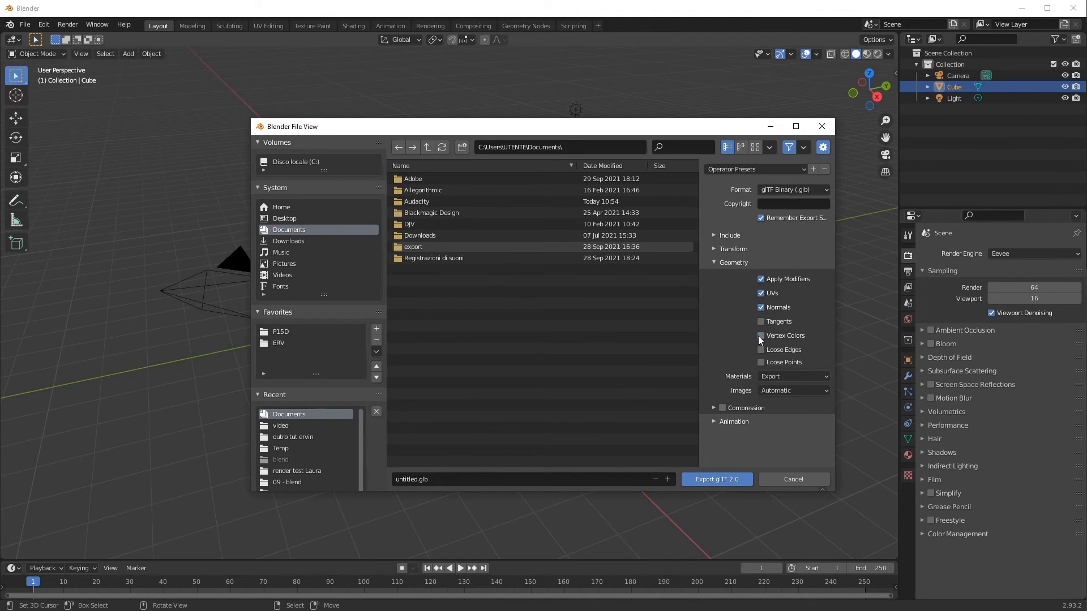
{"action": "left_click", "coordinate": [761, 336]}
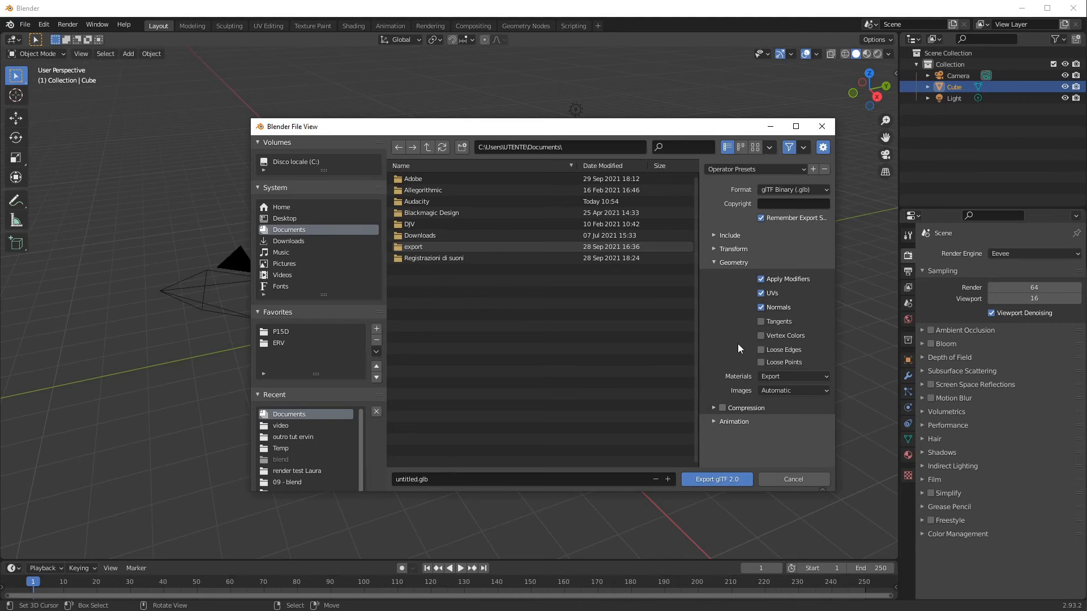
{"action": "left_click", "coordinate": [715, 263]}
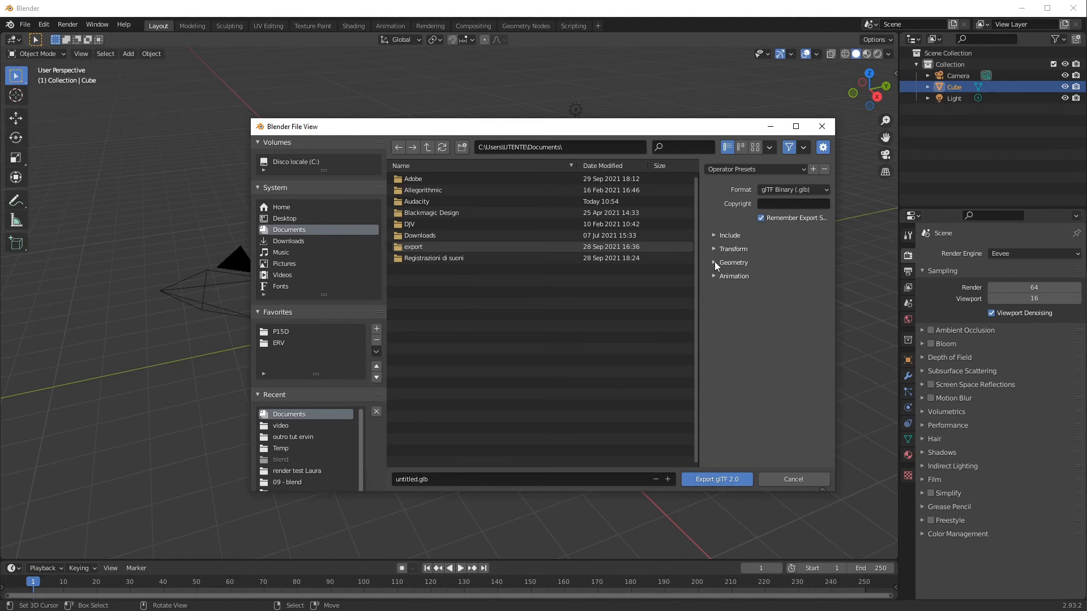
- Turn off Group by NLA Track and Shape Keys in Animation, and check Skinning
{"action": "left_click", "coordinate": [714, 276]}
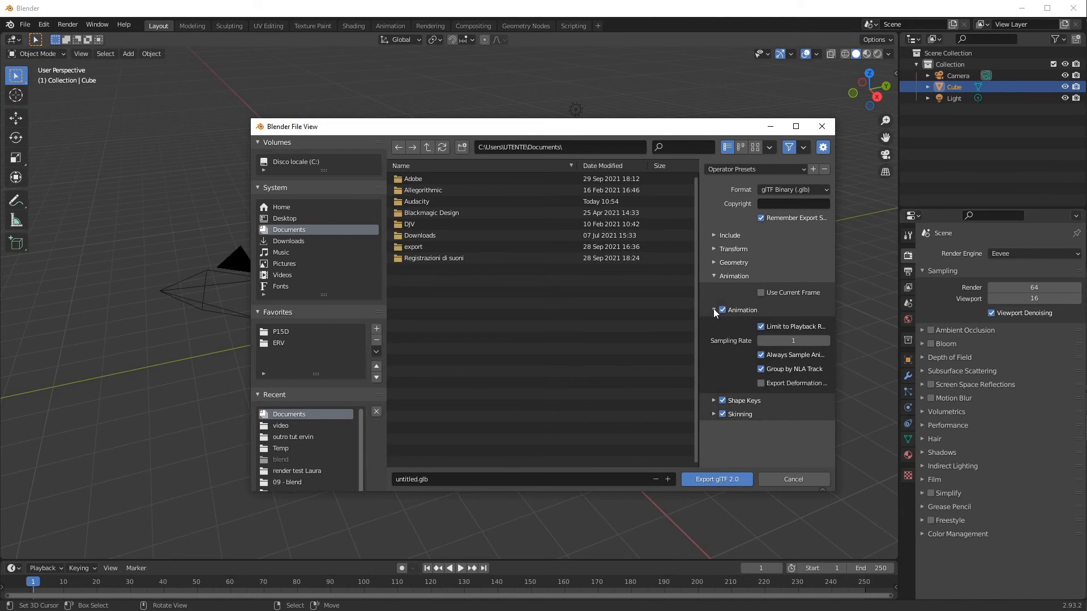
{"action": "mouse_move", "coordinate": [791, 353]}
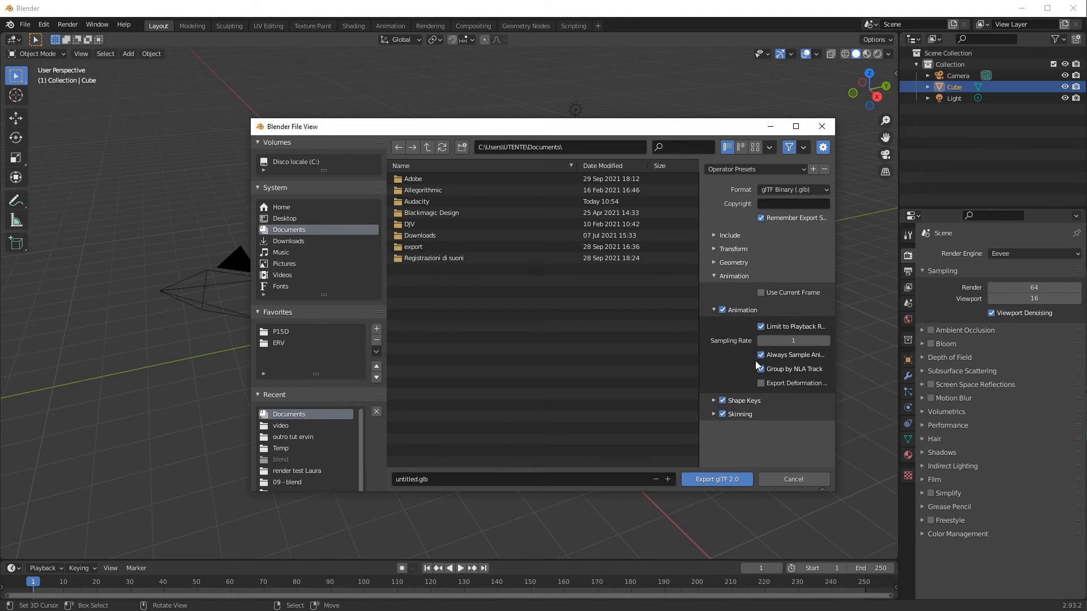
{"action": "left_click", "coordinate": [761, 368]}
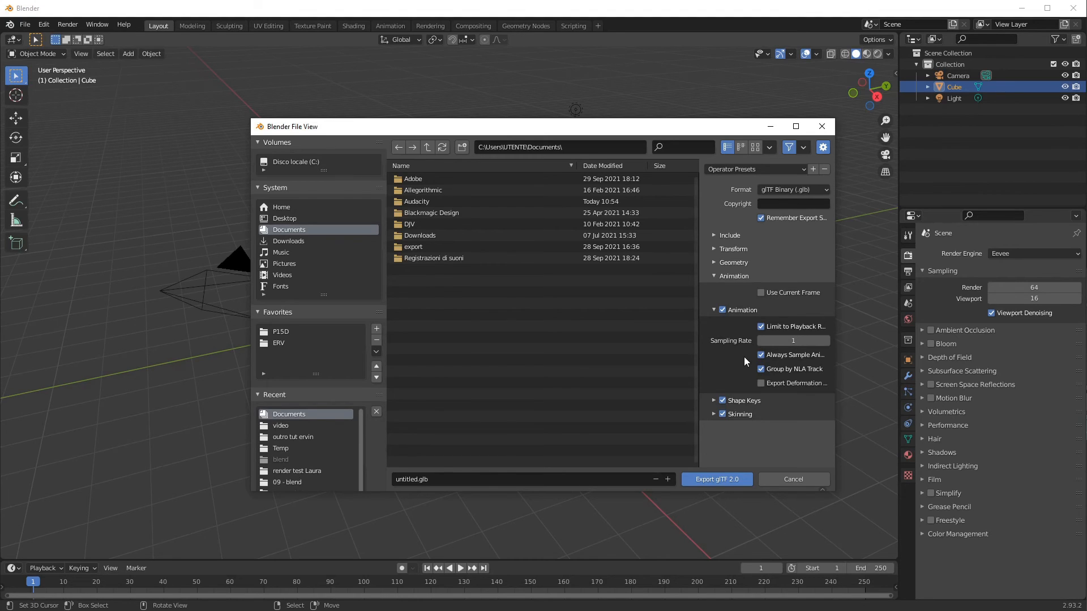
{"action": "left_click", "coordinate": [761, 369]}
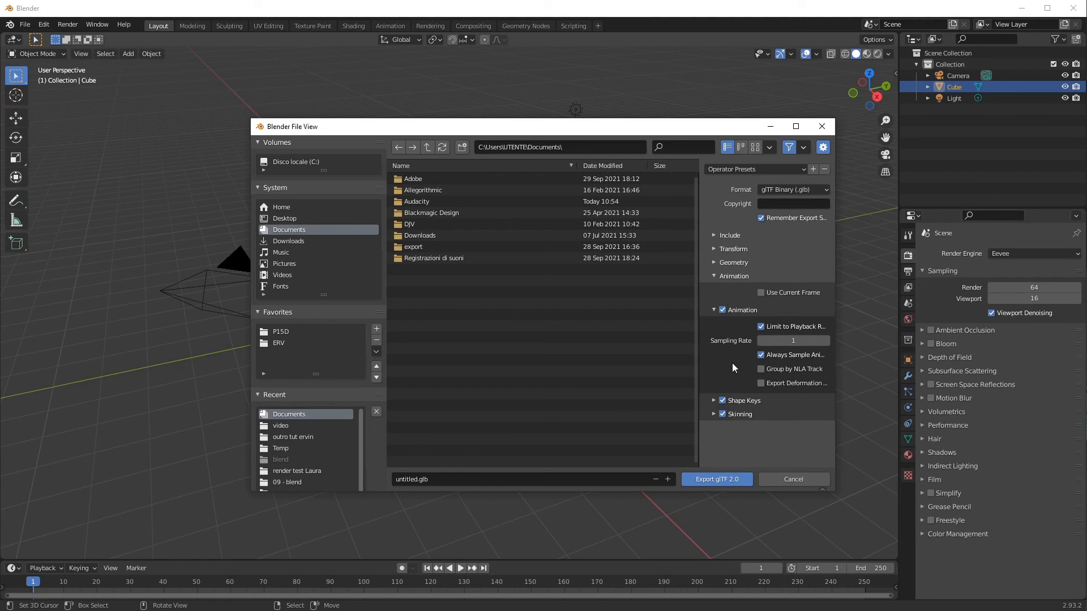
{"action": "mouse_move", "coordinate": [724, 405]}
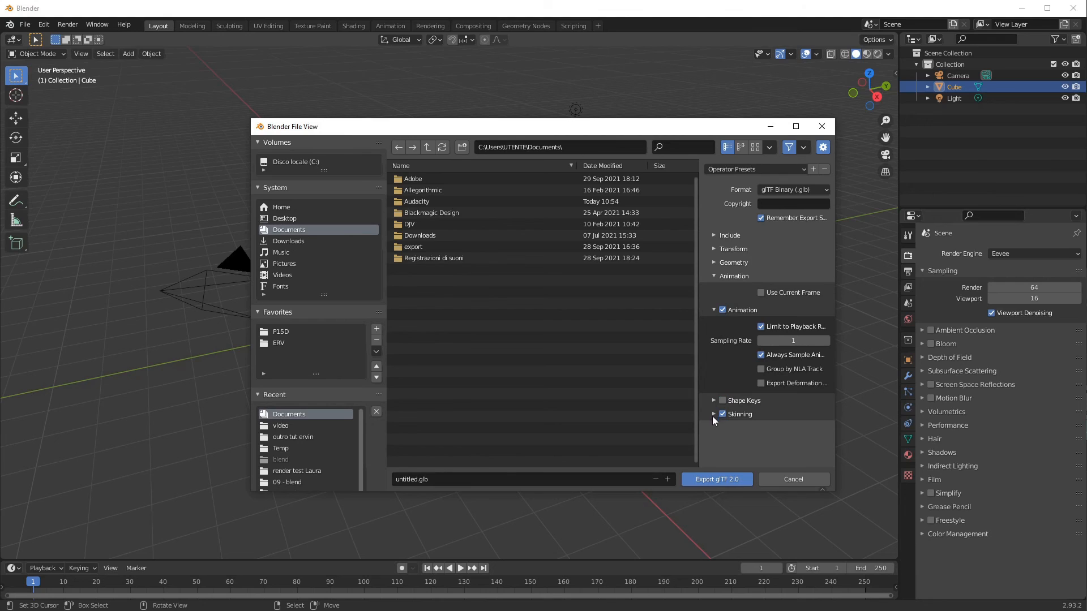
{"action": "left_click", "coordinate": [714, 414]}
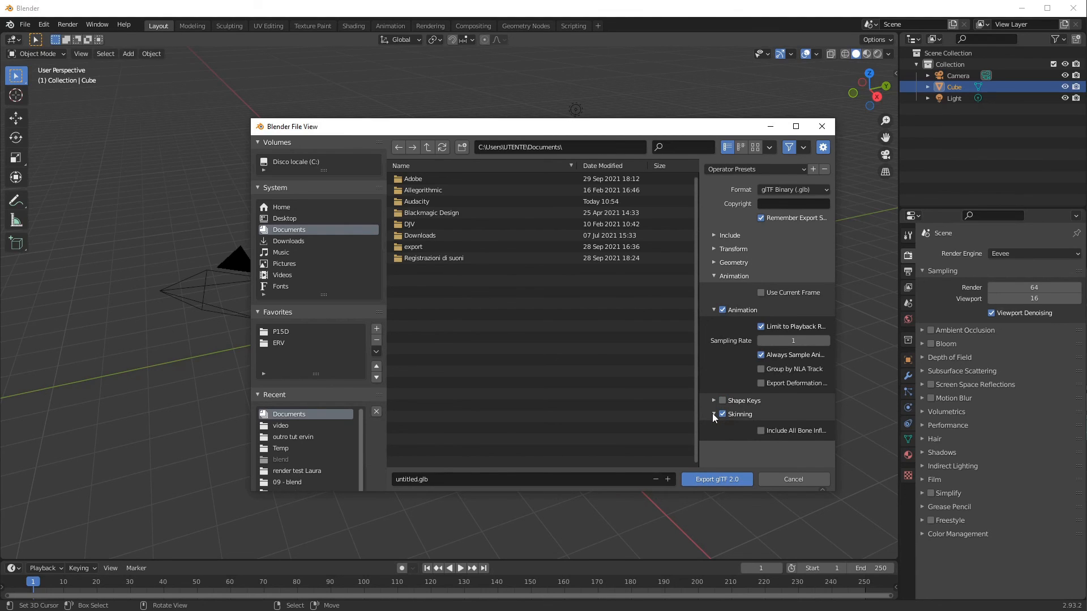
{"action": "left_click", "coordinate": [714, 414]}
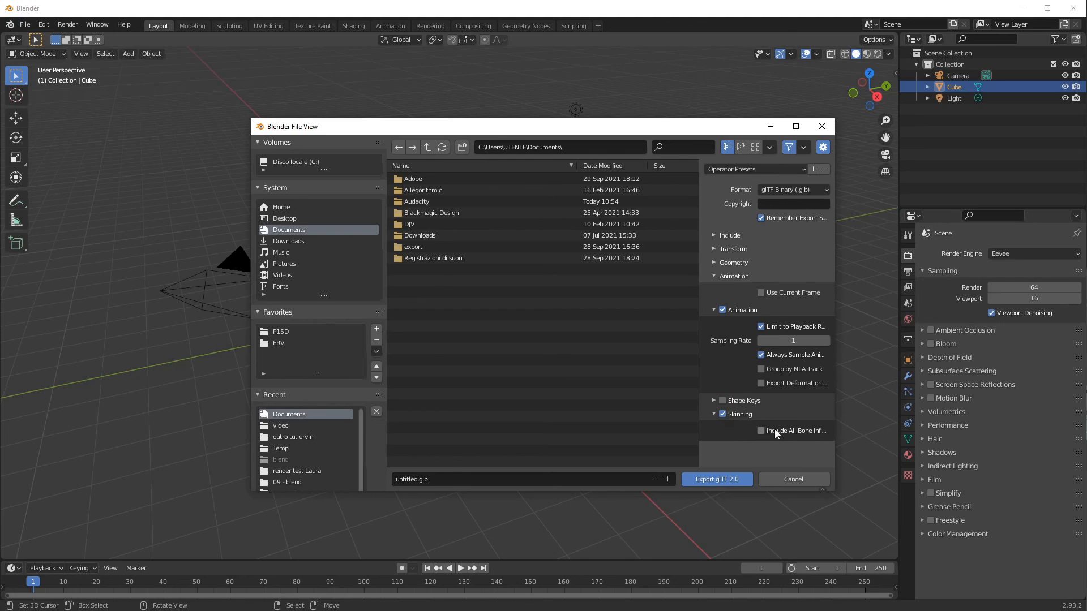